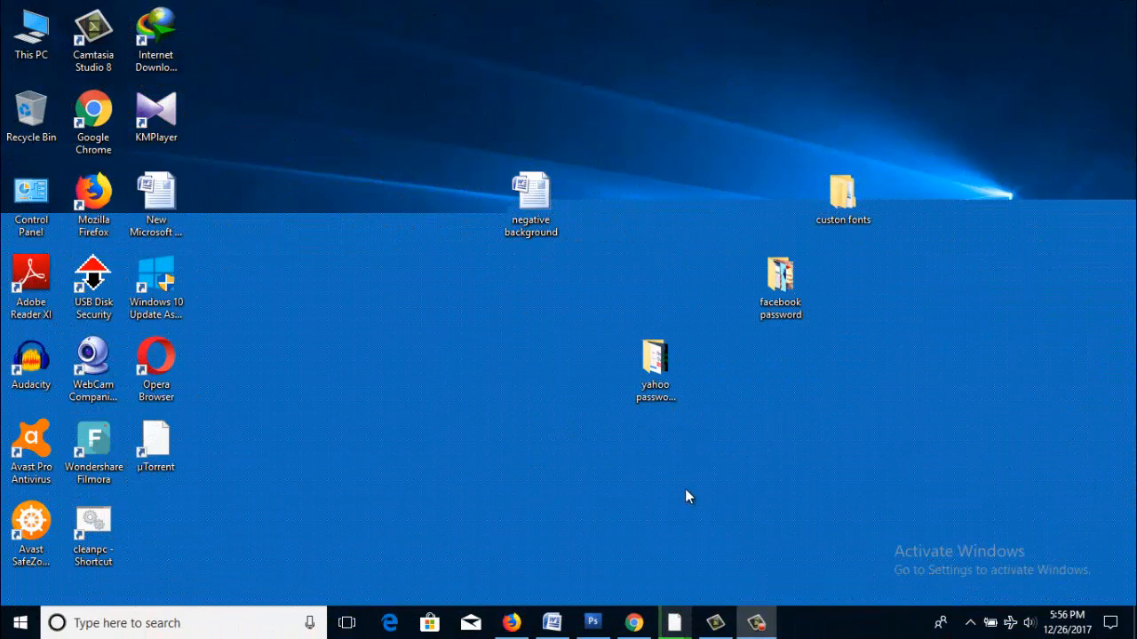
mouse_move(305, 405)
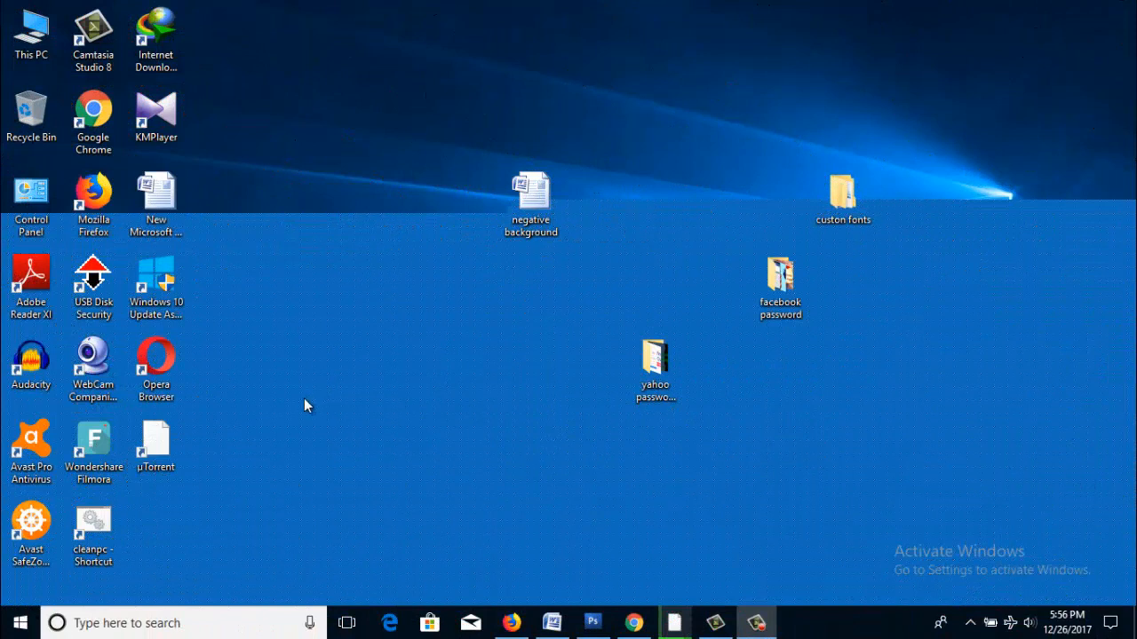
mouse_move(543, 522)
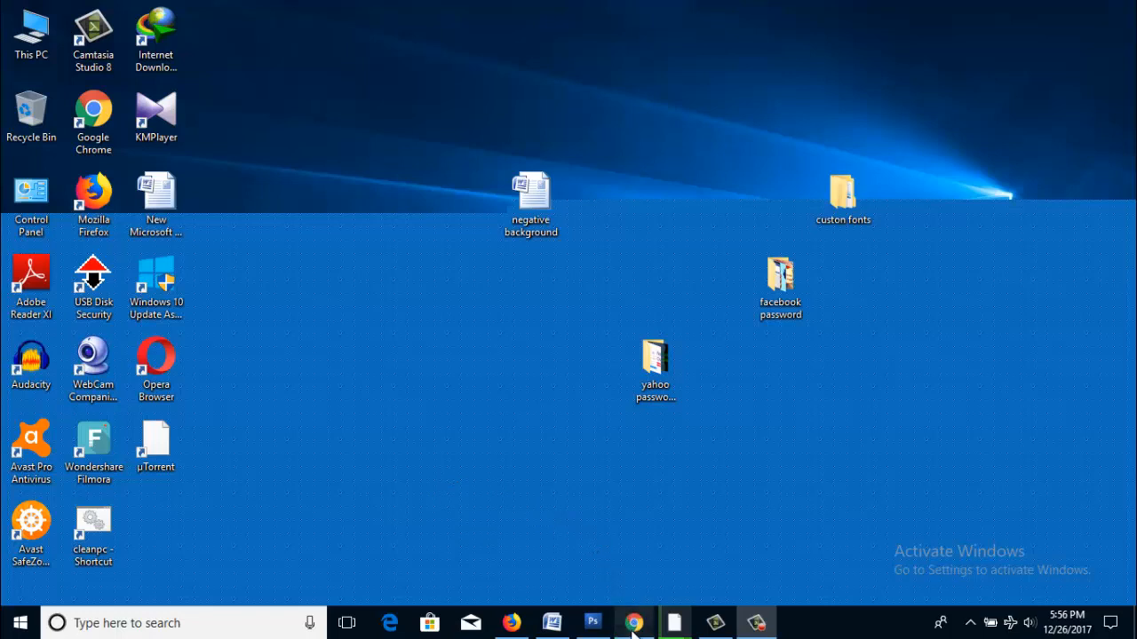
Step: Launch Chrome and go to the router login page at 192.168.0.1
left_click(632, 622)
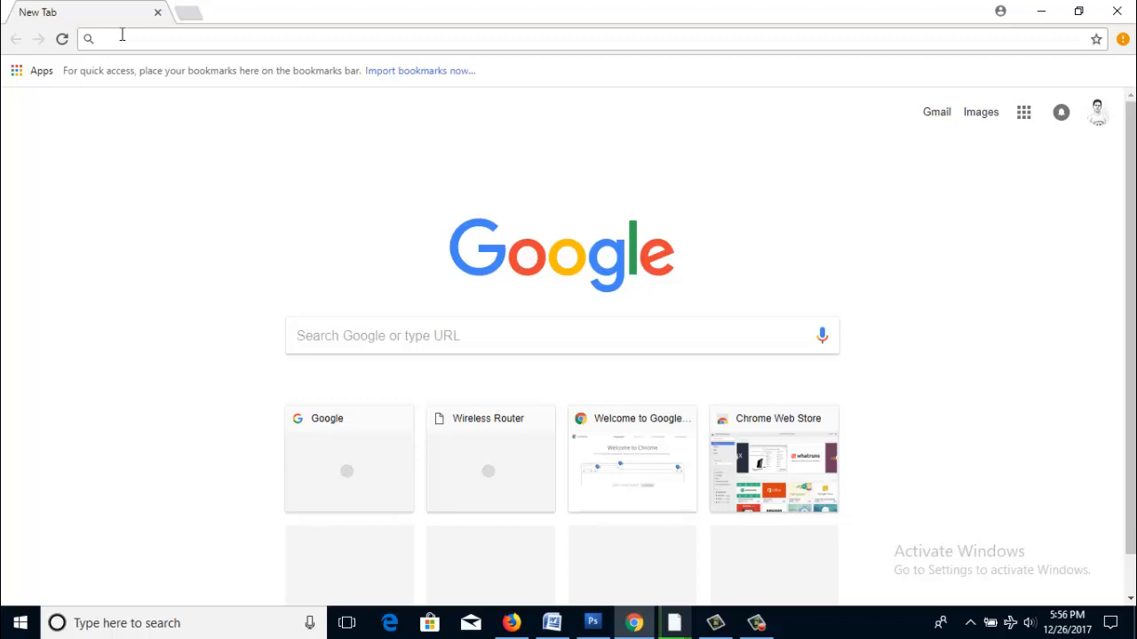
type("192.168.0.1/login.htm")
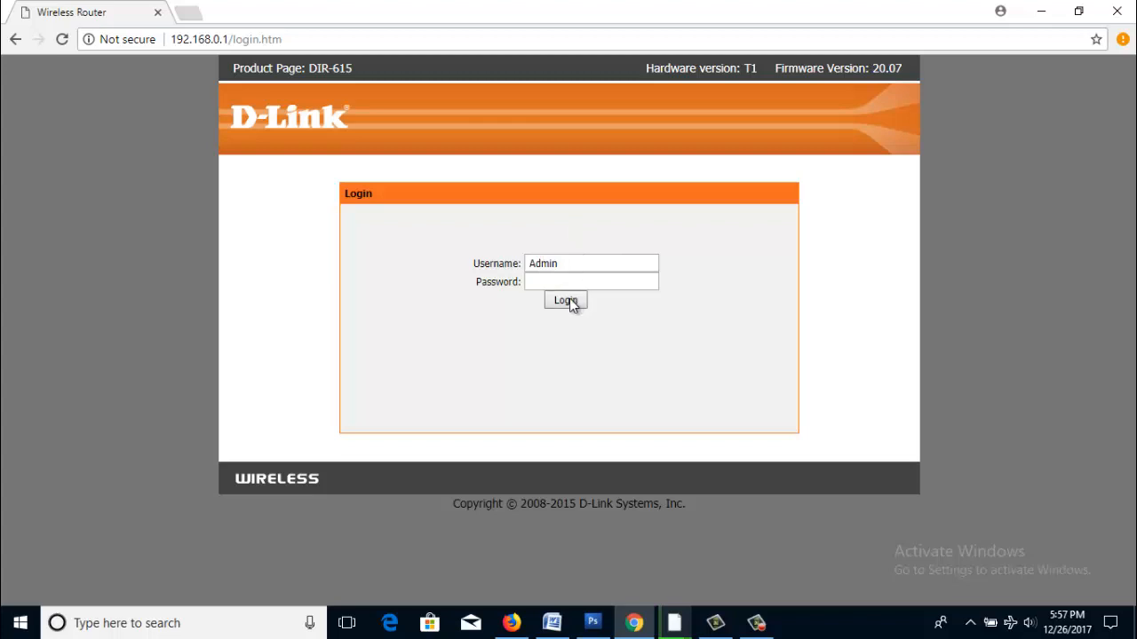
Step: Log in to the router as Admin, reaching the Wireless Router Status page
left_click(565, 300)
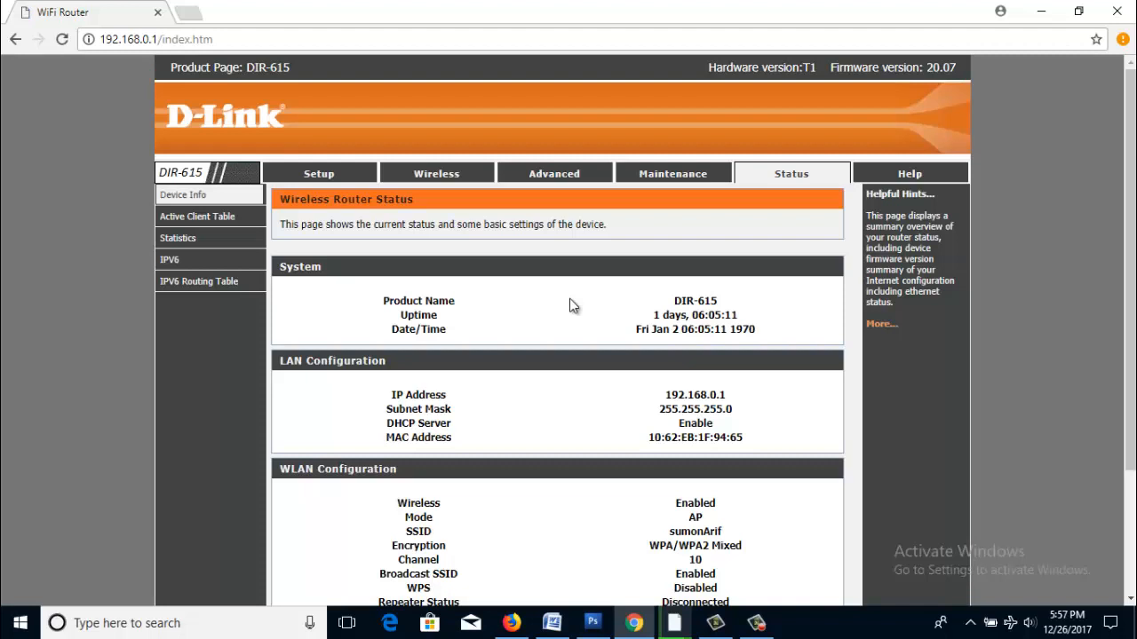
mouse_move(554, 292)
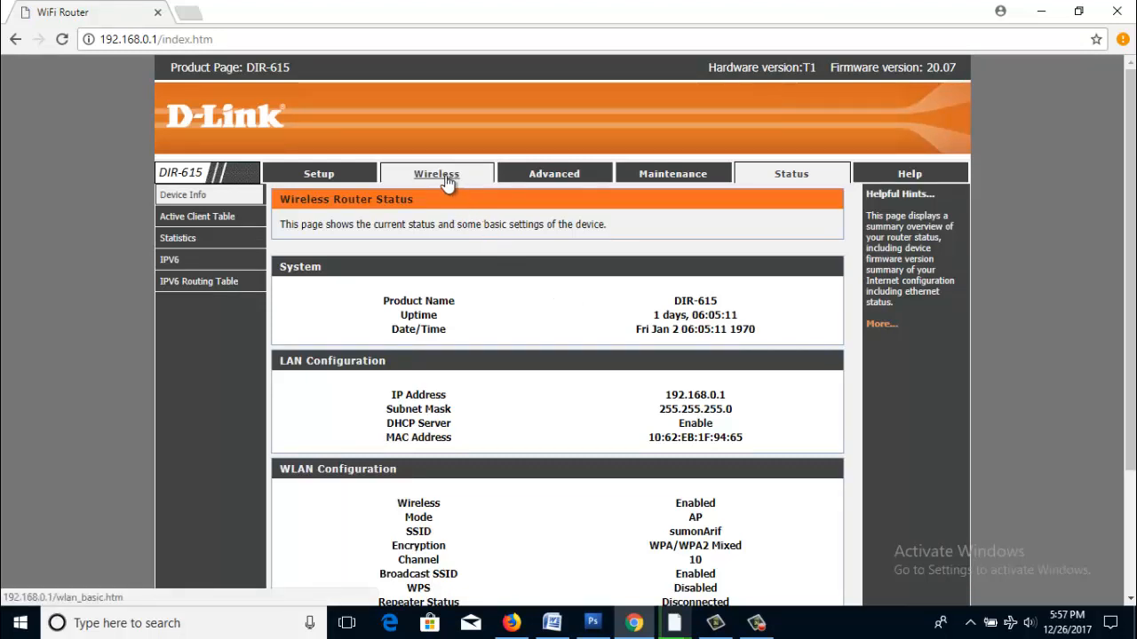
Step: Go to the Wireless Basics page showing WPA-PSK/WPA2-PSK AES security
left_click(436, 174)
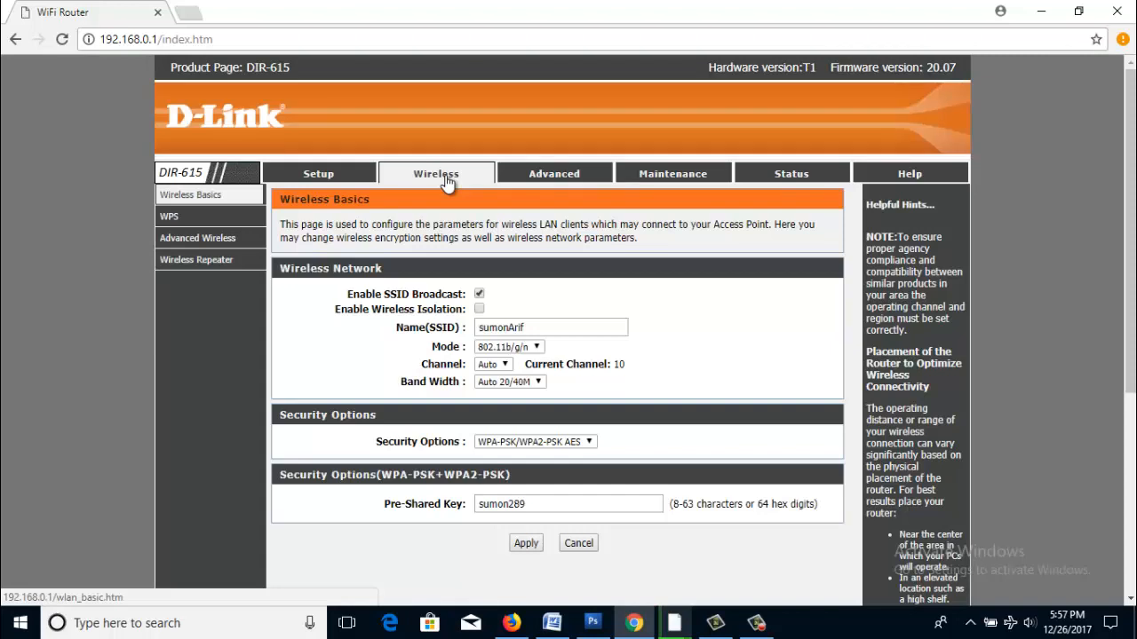
mouse_move(568, 158)
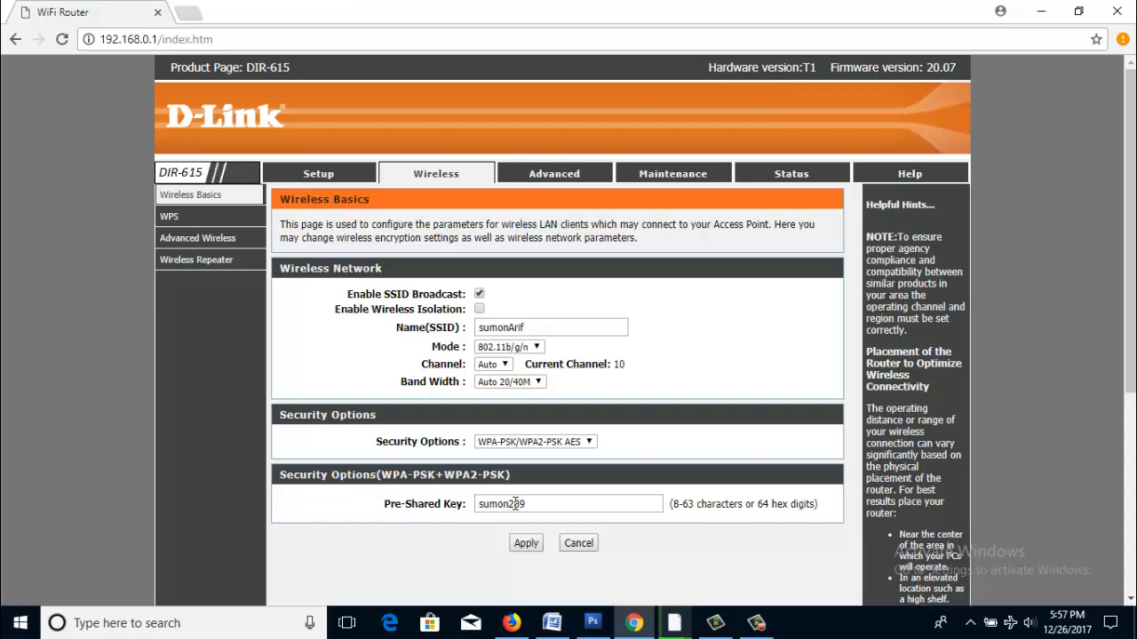
left_click(568, 504)
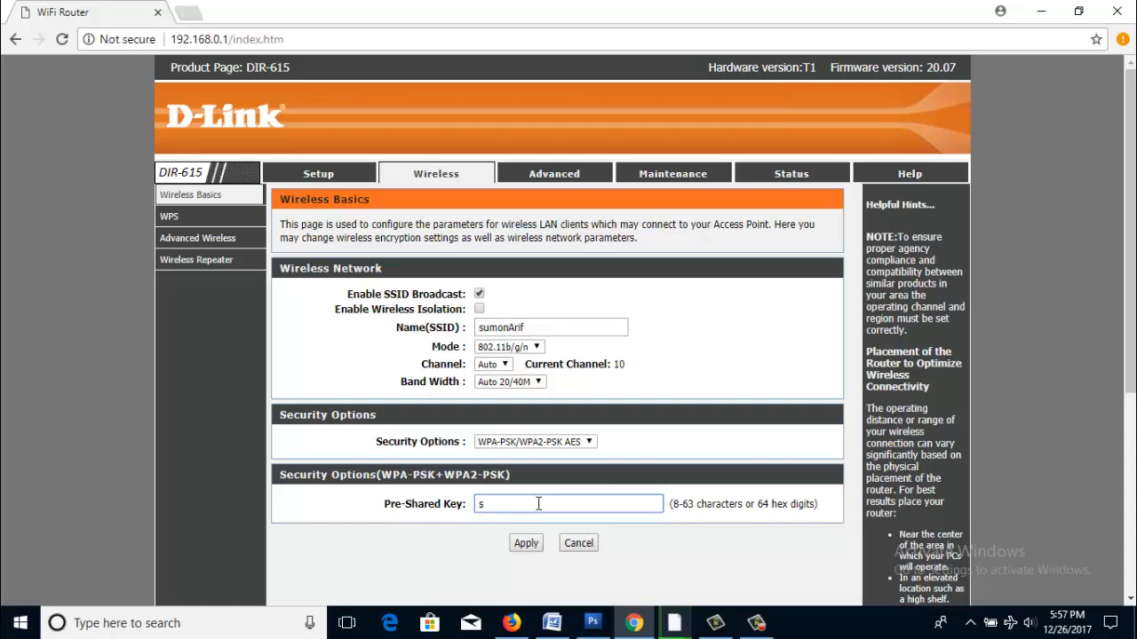
key("Backspace")
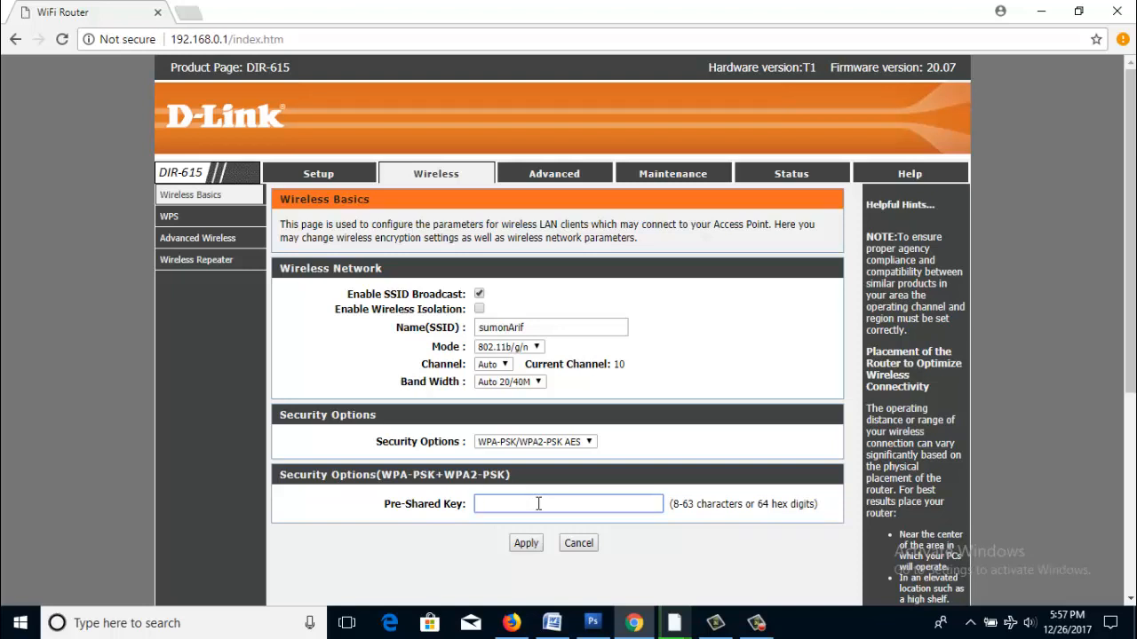
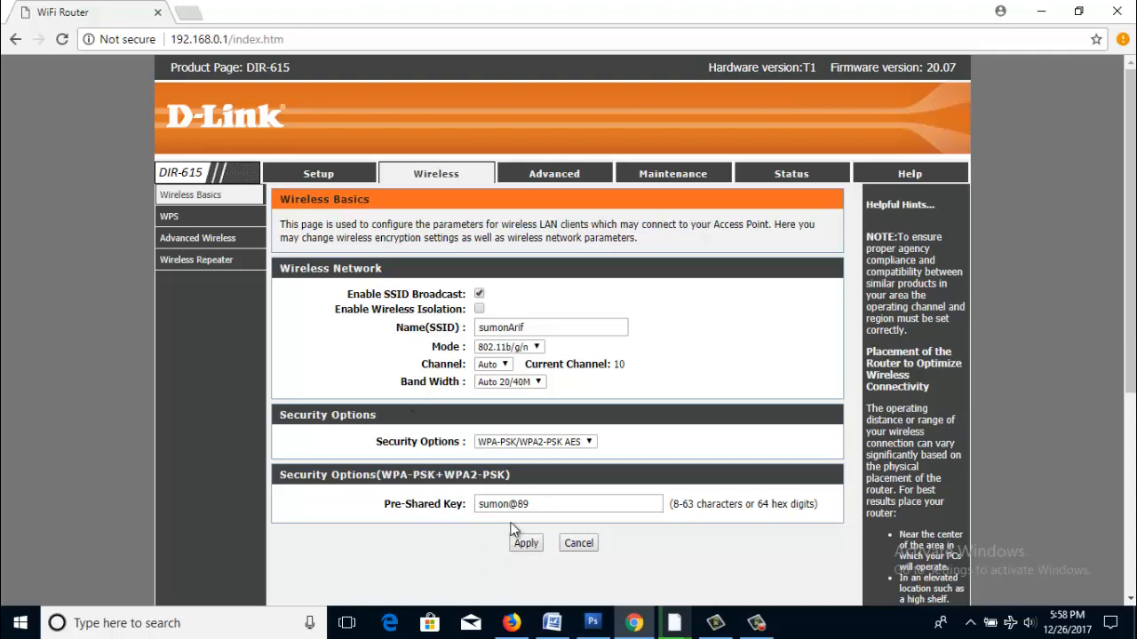
mouse_move(607, 364)
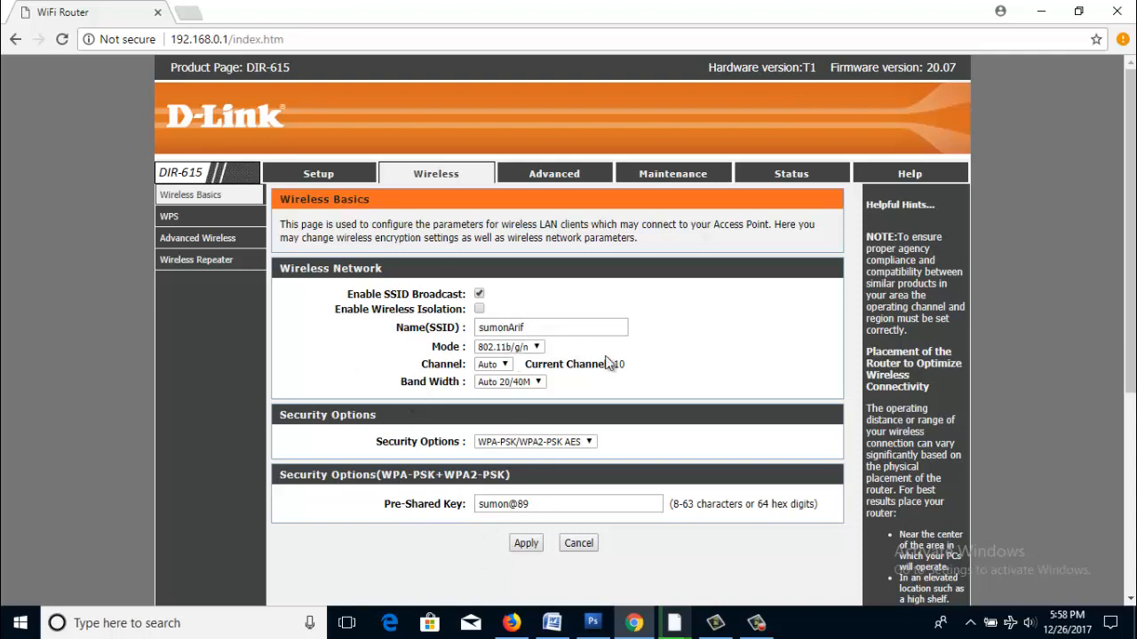